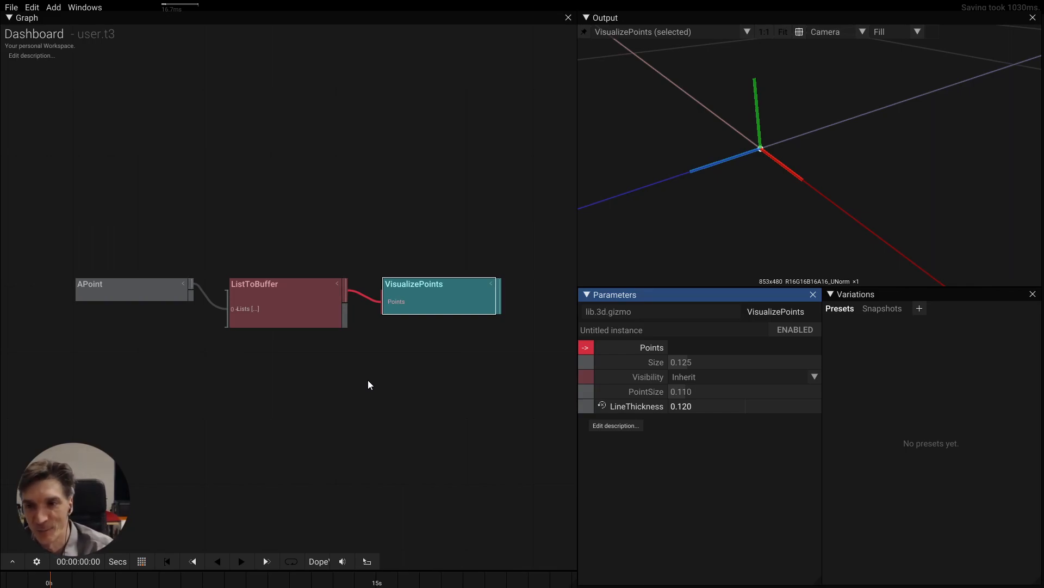
mouse_move(93, 294)
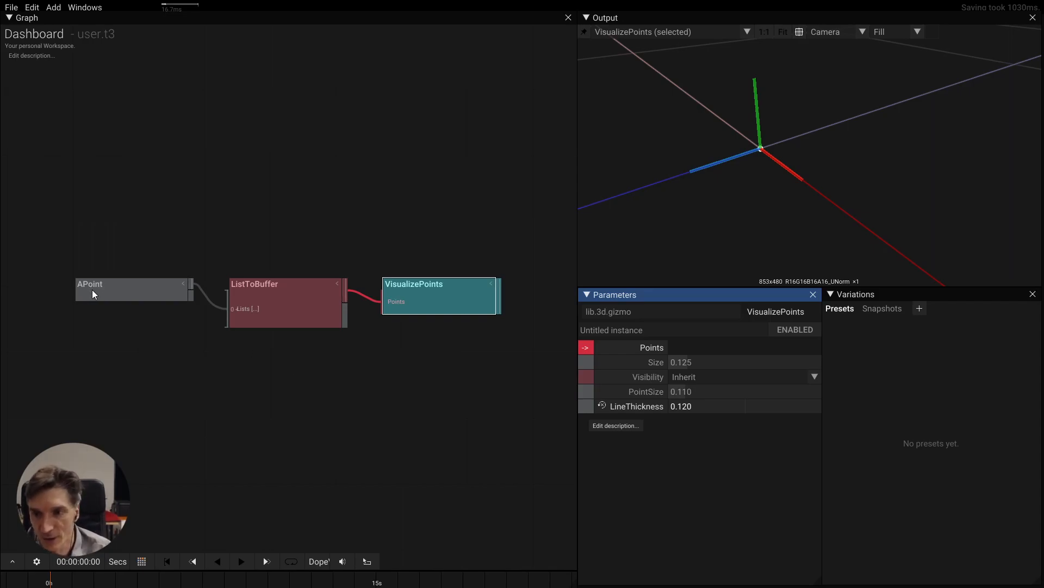
Select APoint so the output view lists its single point's position and orientation.
click(131, 289)
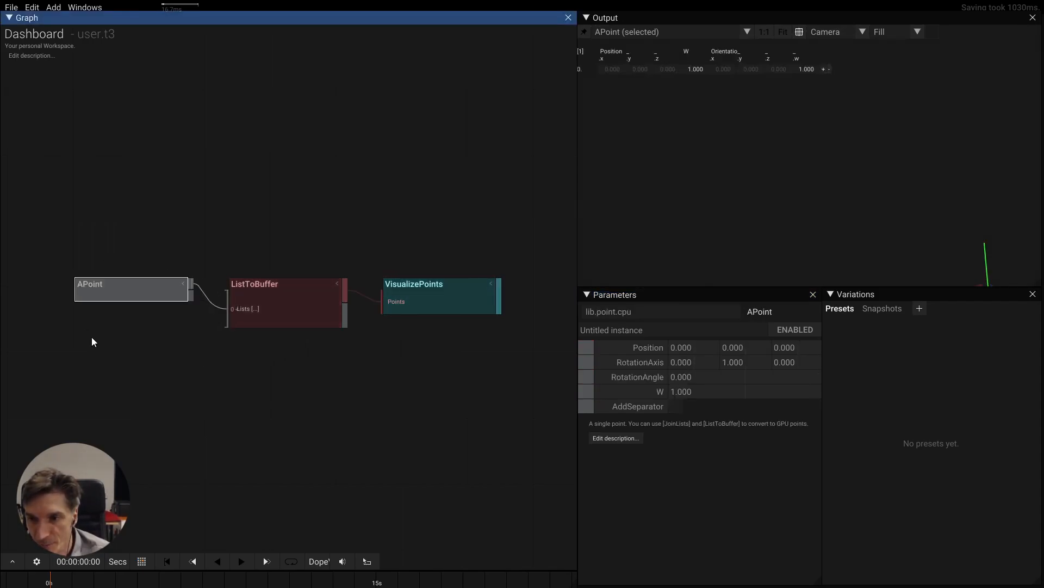
mouse_move(30, 275)
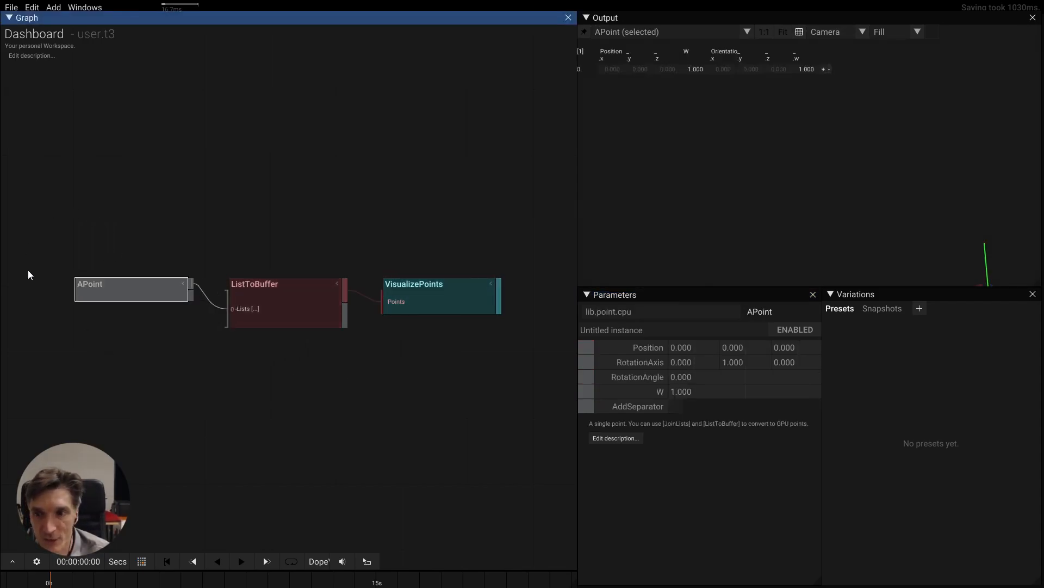
mouse_move(186, 260)
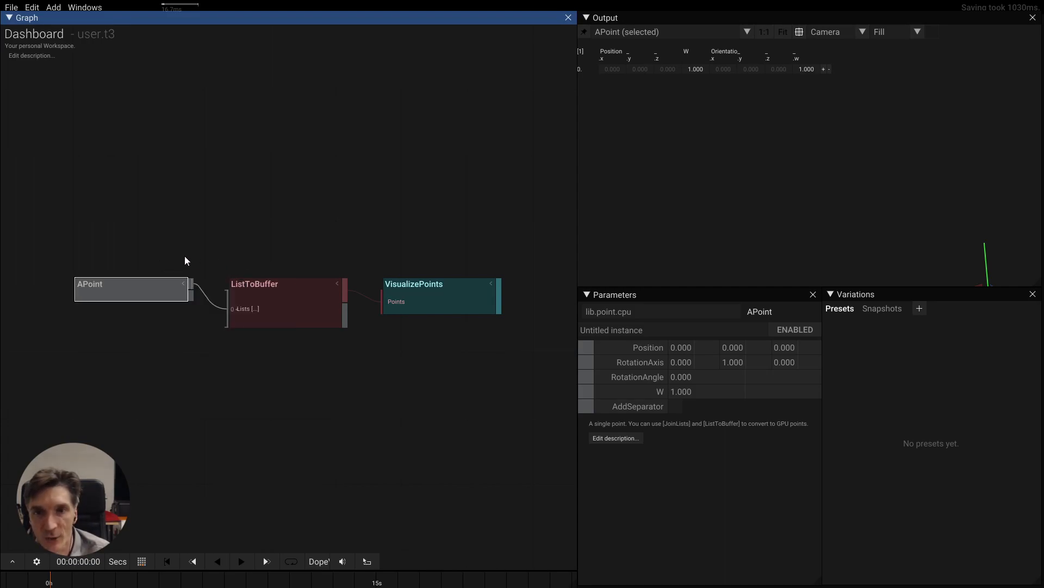
mouse_move(637, 54)
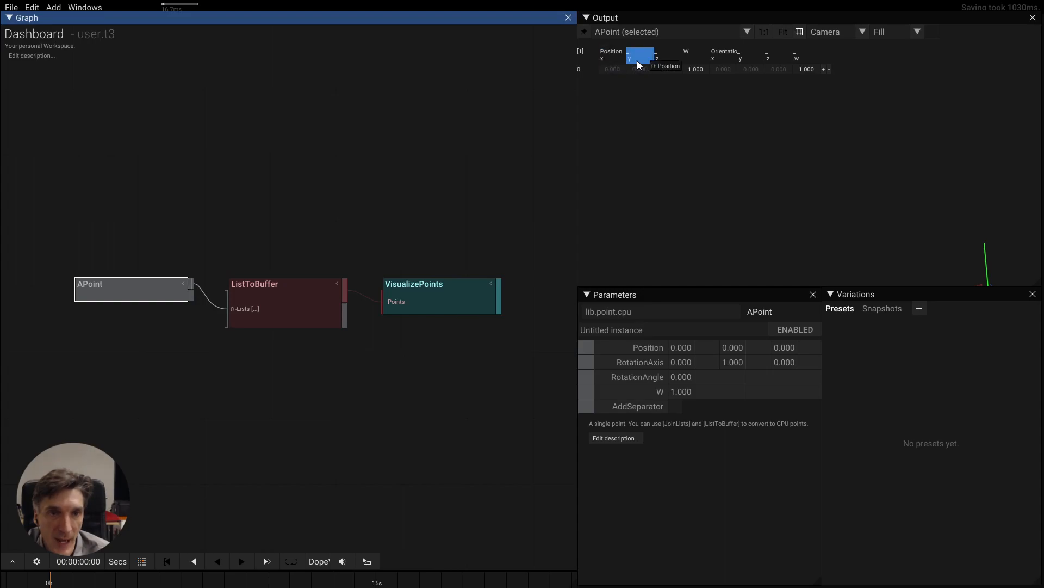
mouse_move(681, 89)
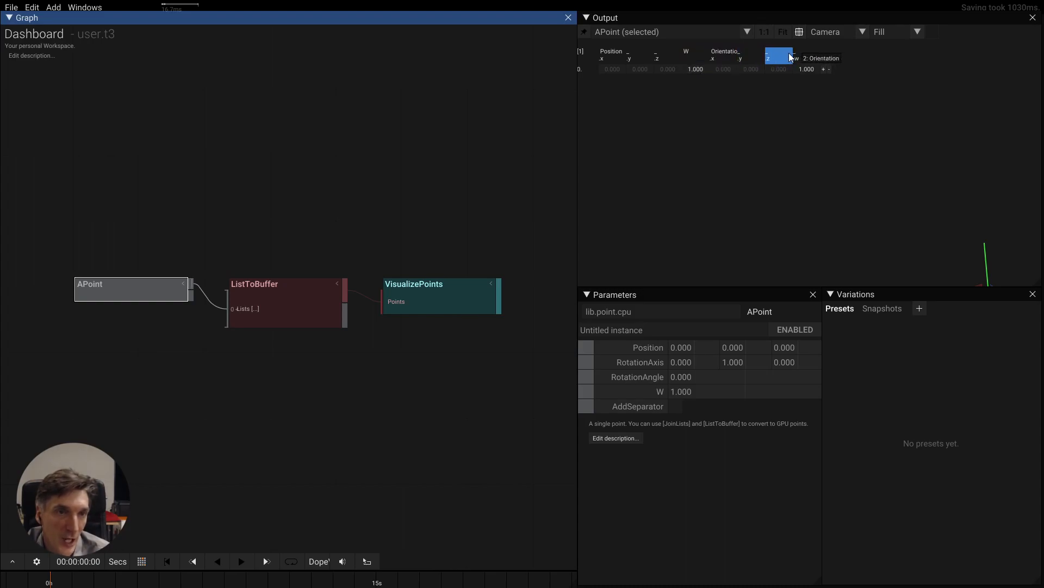
mouse_move(770, 65)
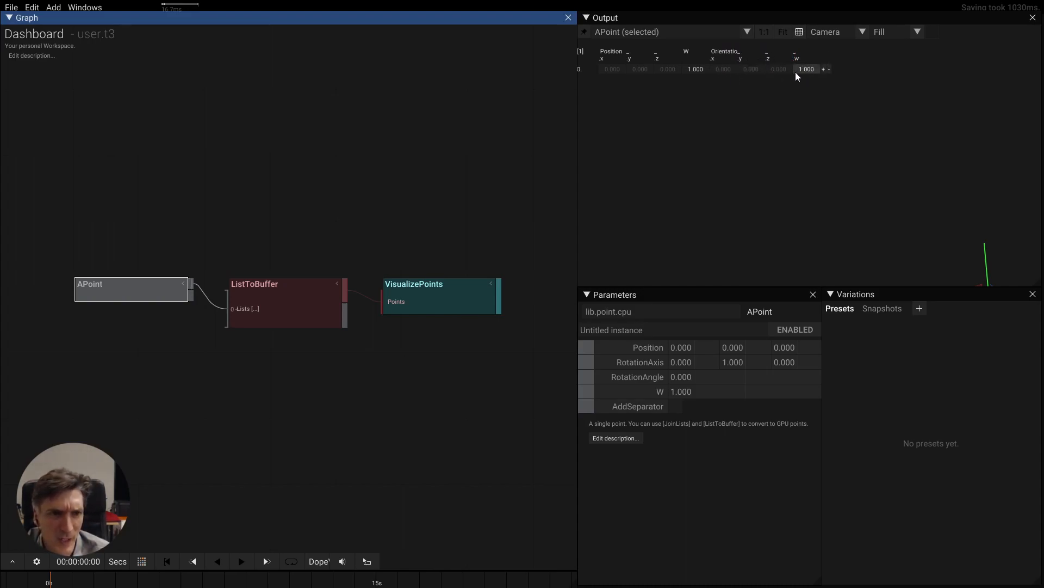
mouse_move(808, 69)
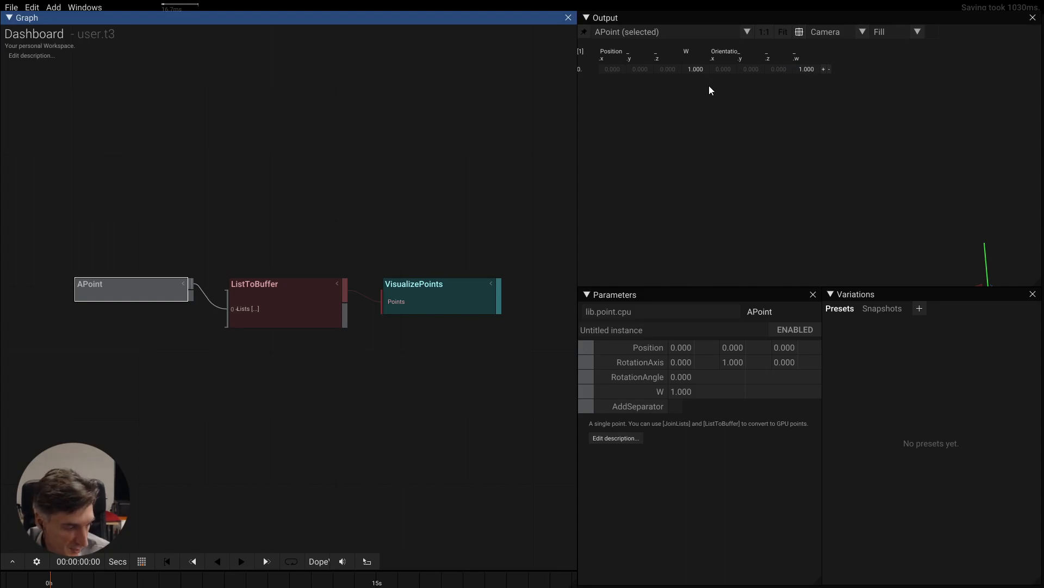
mouse_move(823, 54)
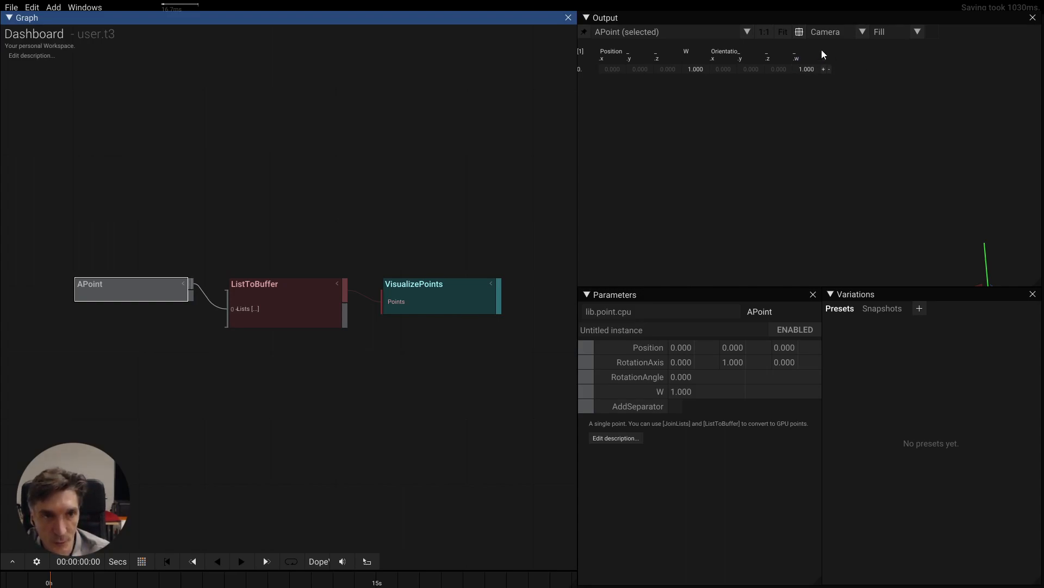
mouse_move(706, 103)
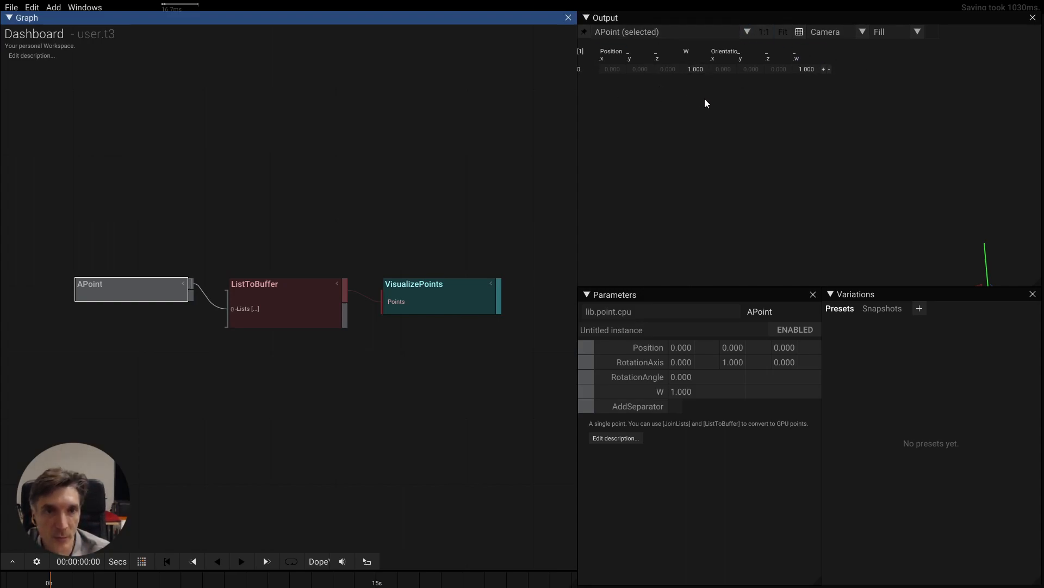
mouse_move(779, 123)
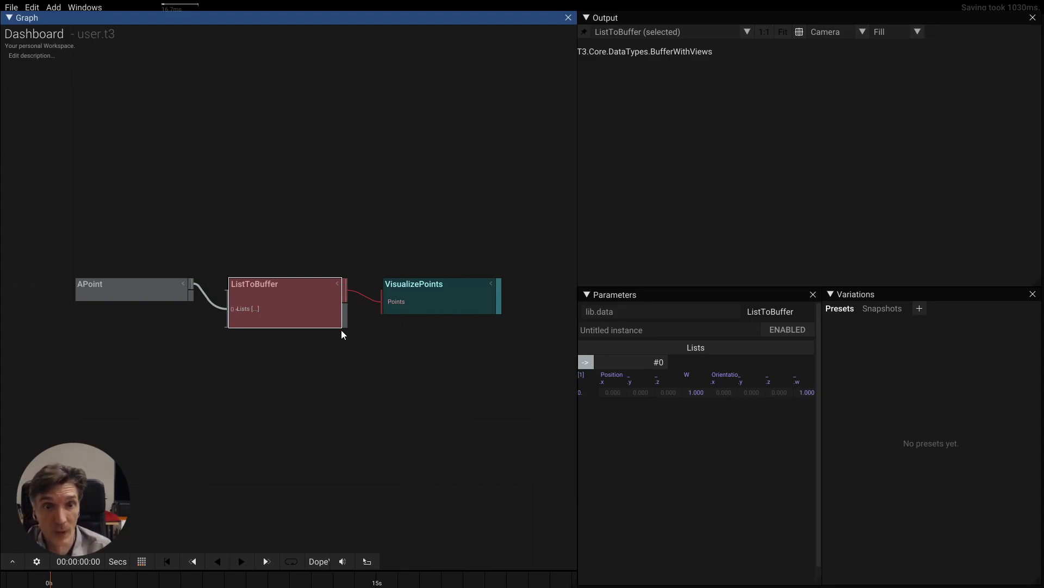
Pin the output view to VisualizePoints so its 3D point gizmo stays shown.
click(414, 282)
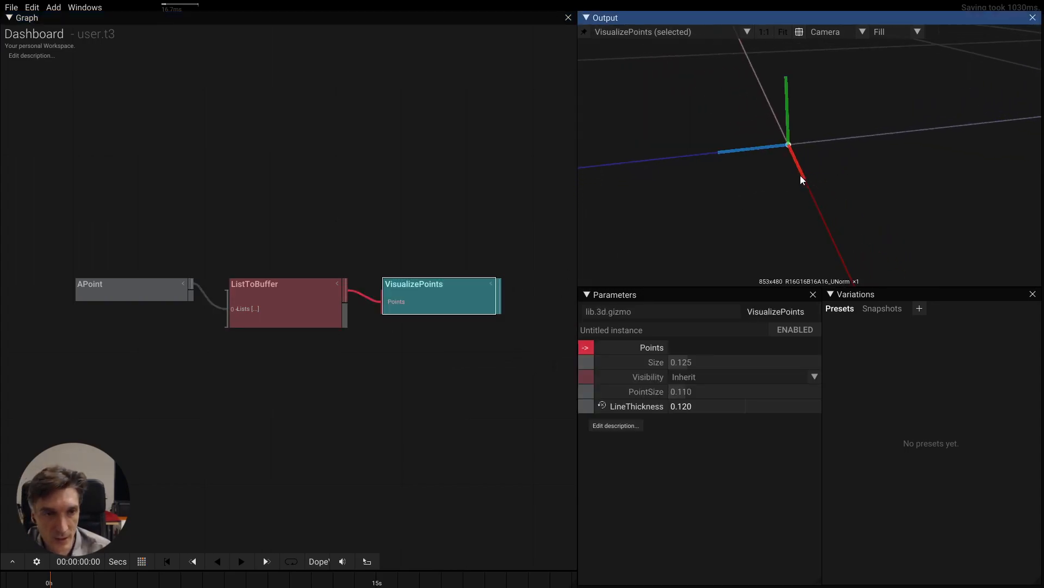
click(586, 31)
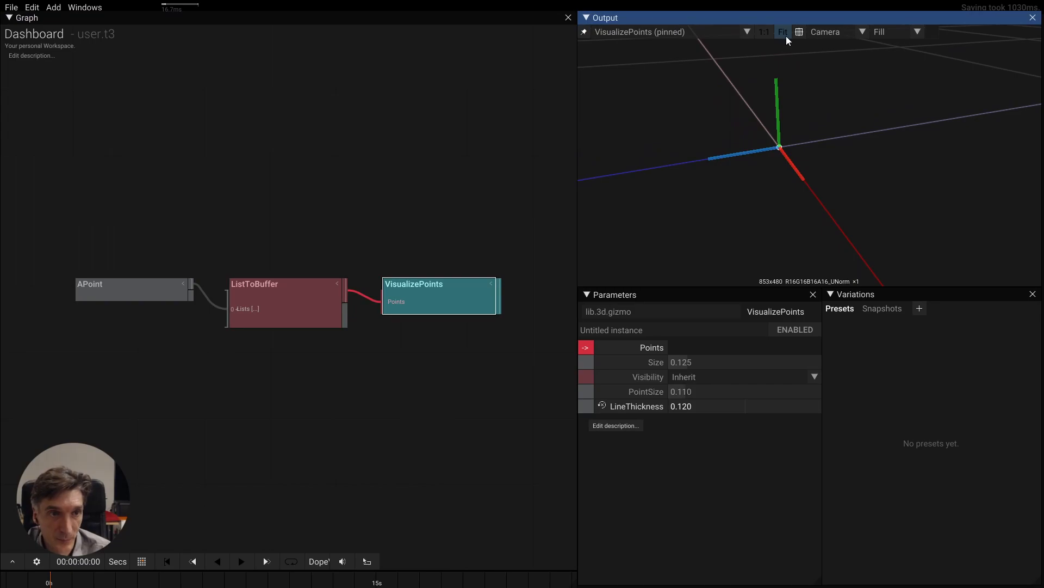
mouse_move(756, 186)
text(dra)
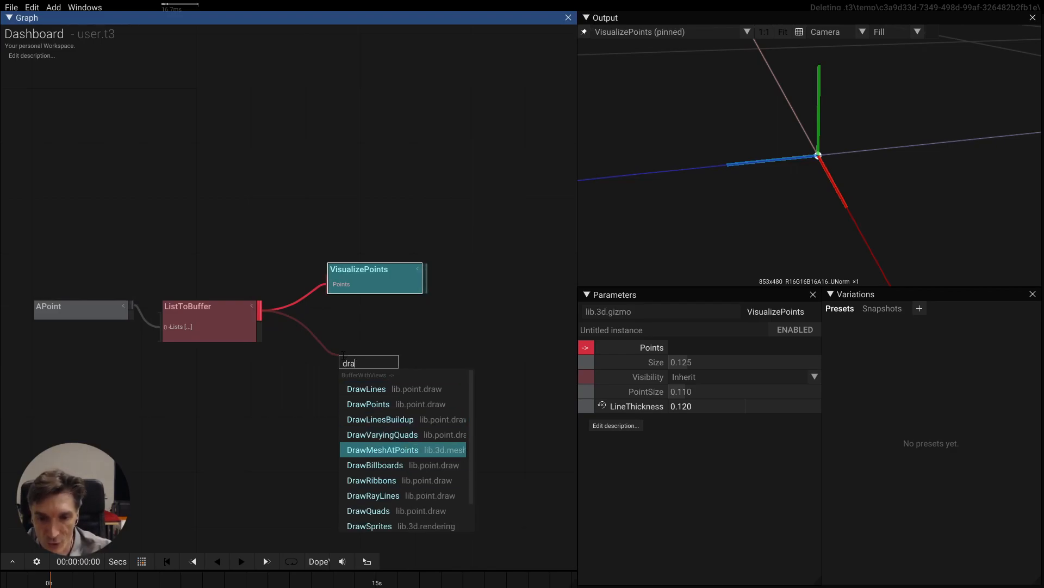
Add DrawMeshAtPoints from ListToBuffer, an Execute joining both draw nodes, and a LoadObj for marblePlayer.obj.
click(382, 449)
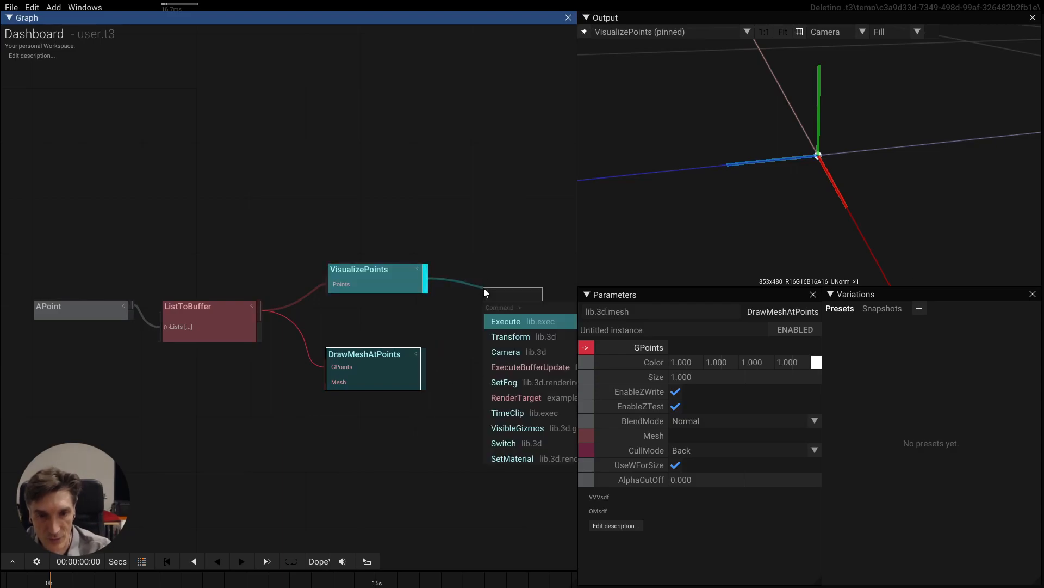
click(506, 320)
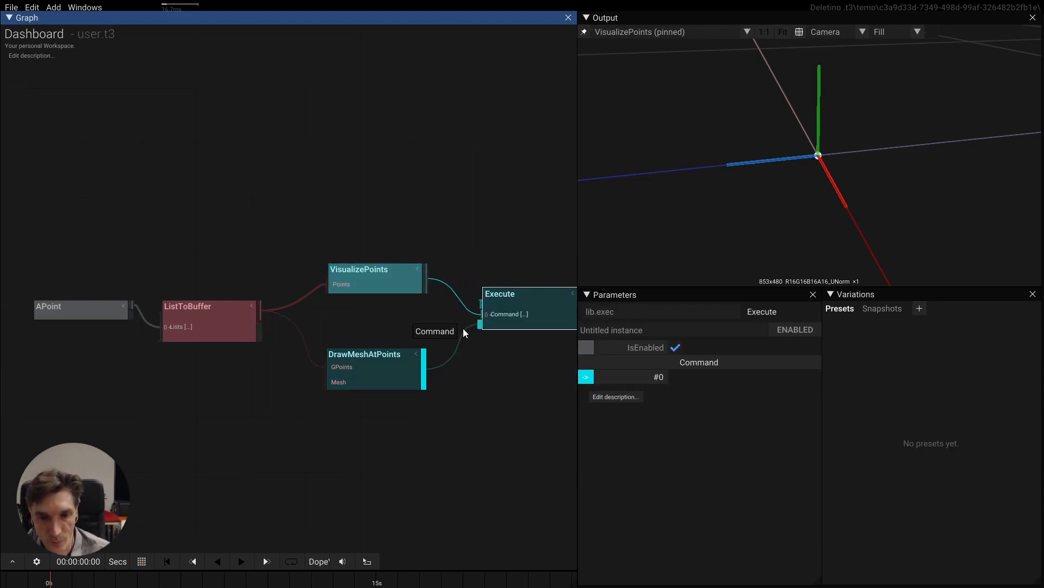
double_click(236, 407)
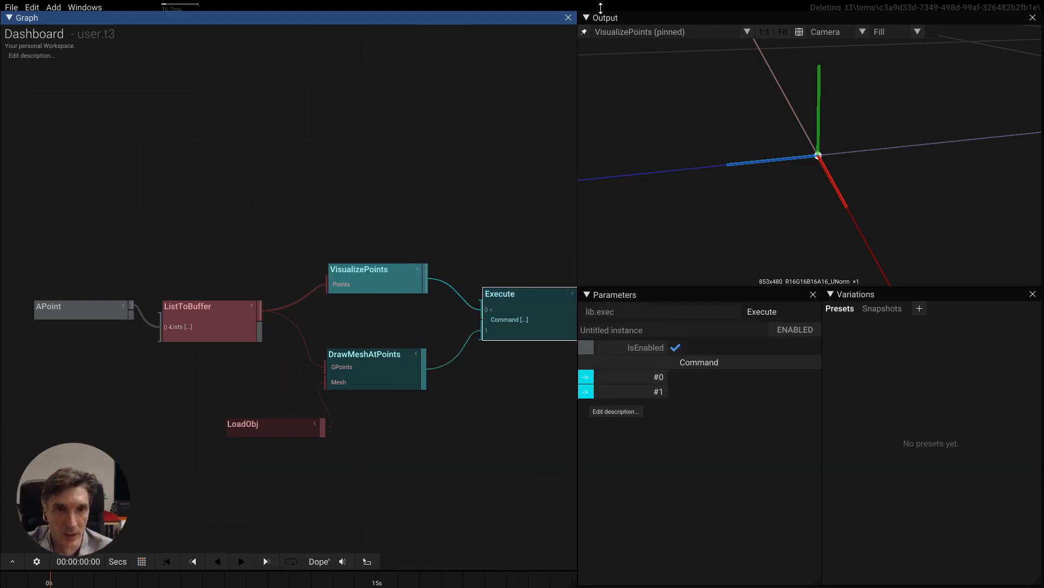
click(527, 294)
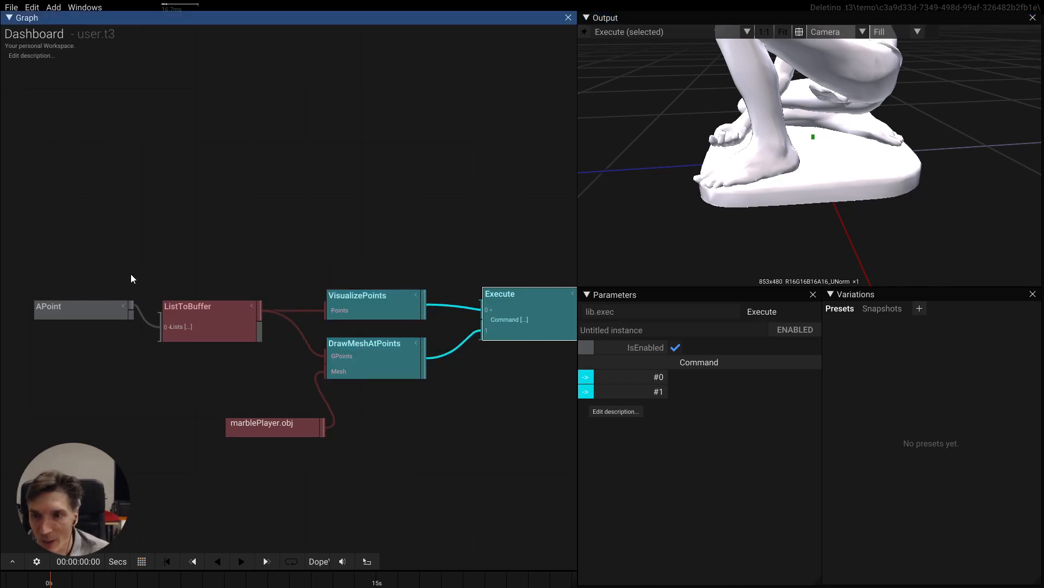
Pin the output view to Execute while checking the APoint settings for the two-point list.
click(79, 306)
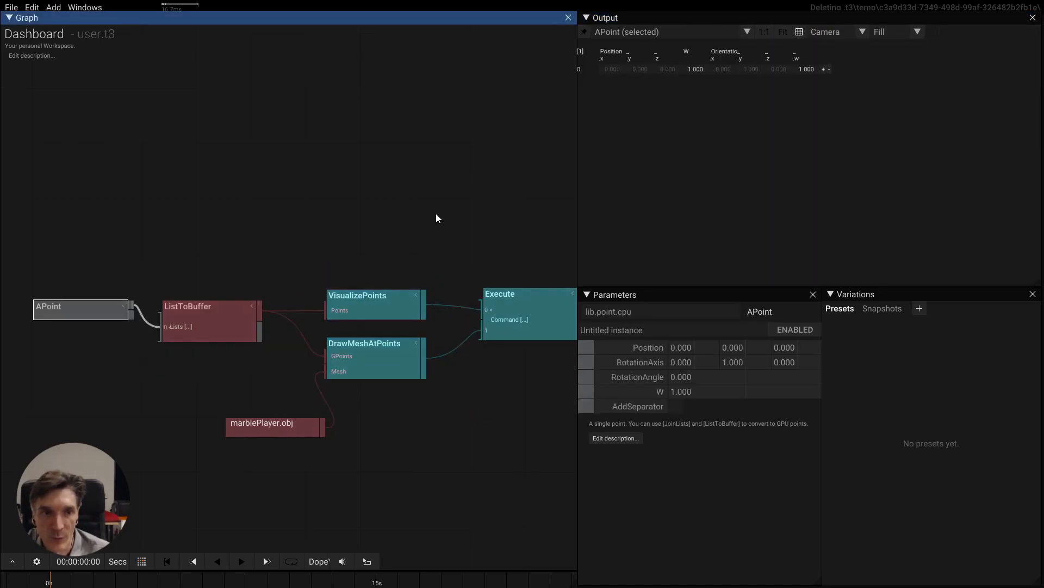
click(499, 293)
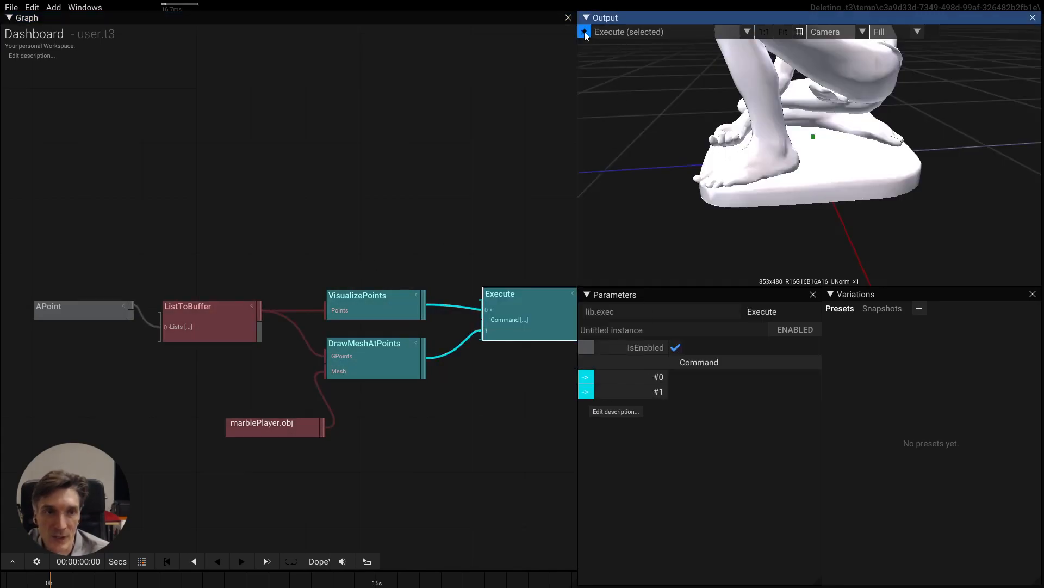
click(79, 306)
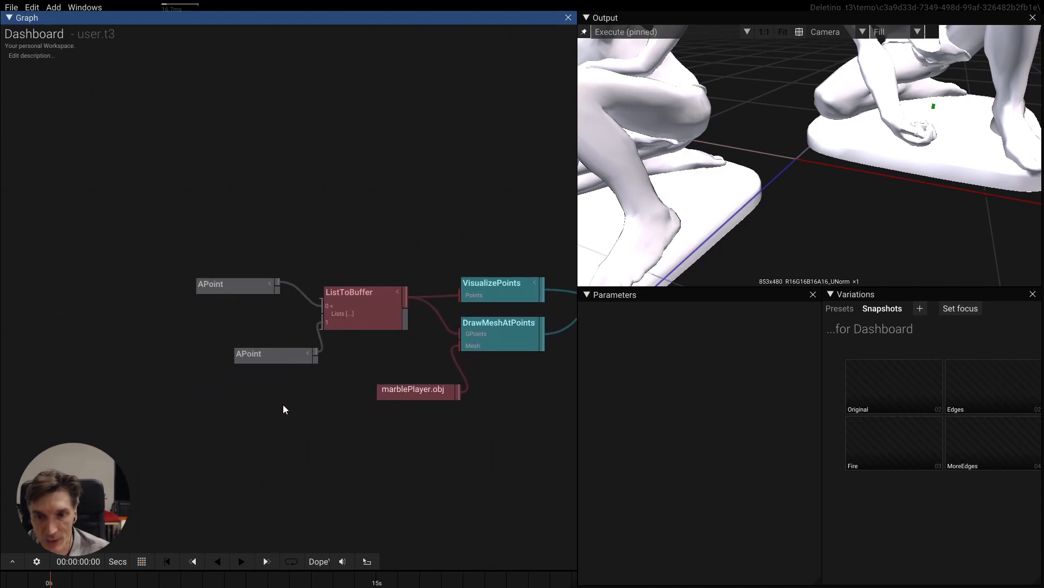
Add a RadialGPoints node feeding VisualizePoints and DrawMeshAtPoints, replacing the two APoint nodes.
text(ra)
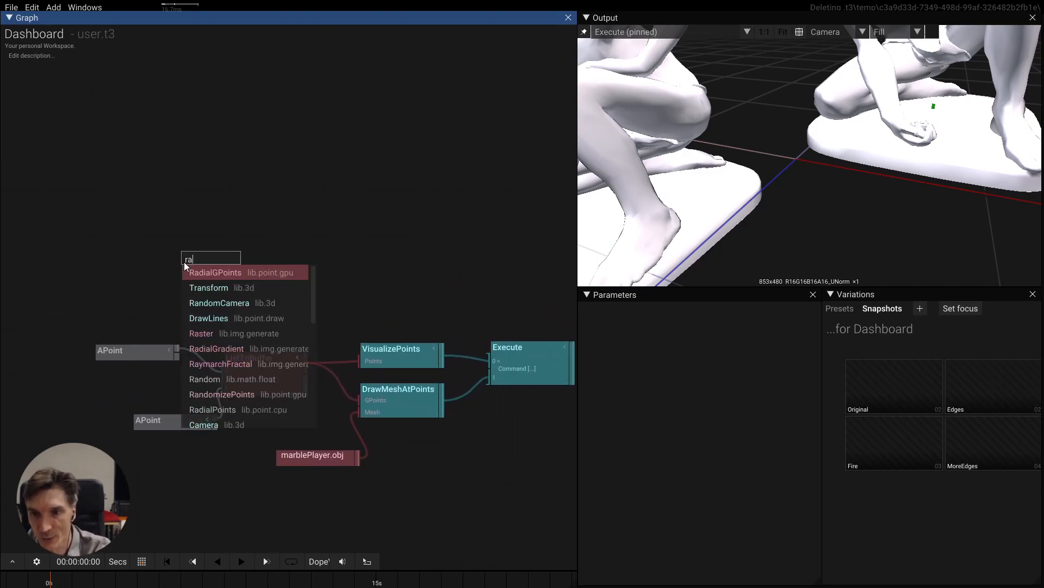
click(214, 272)
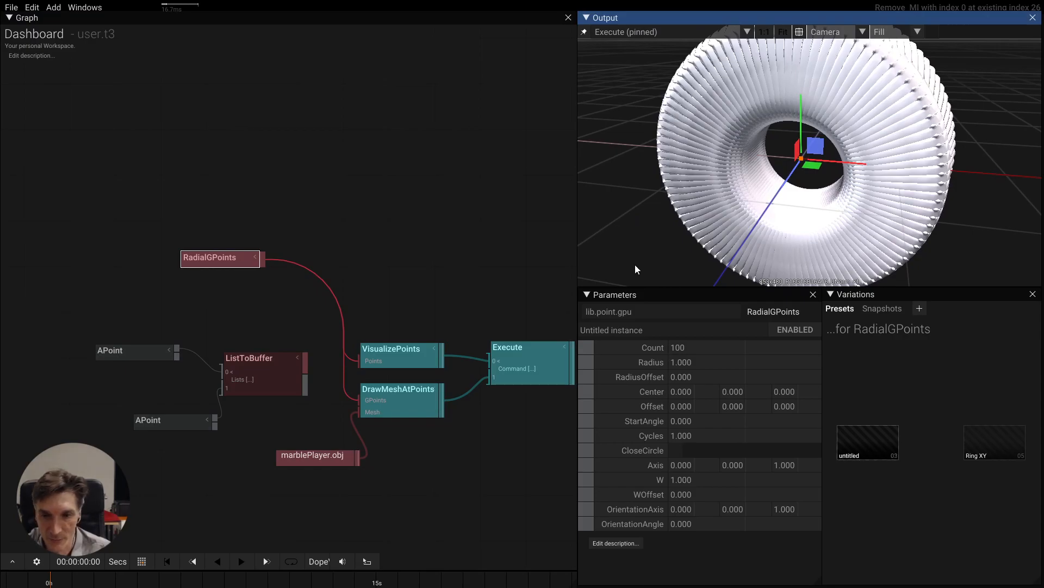
click(111, 350)
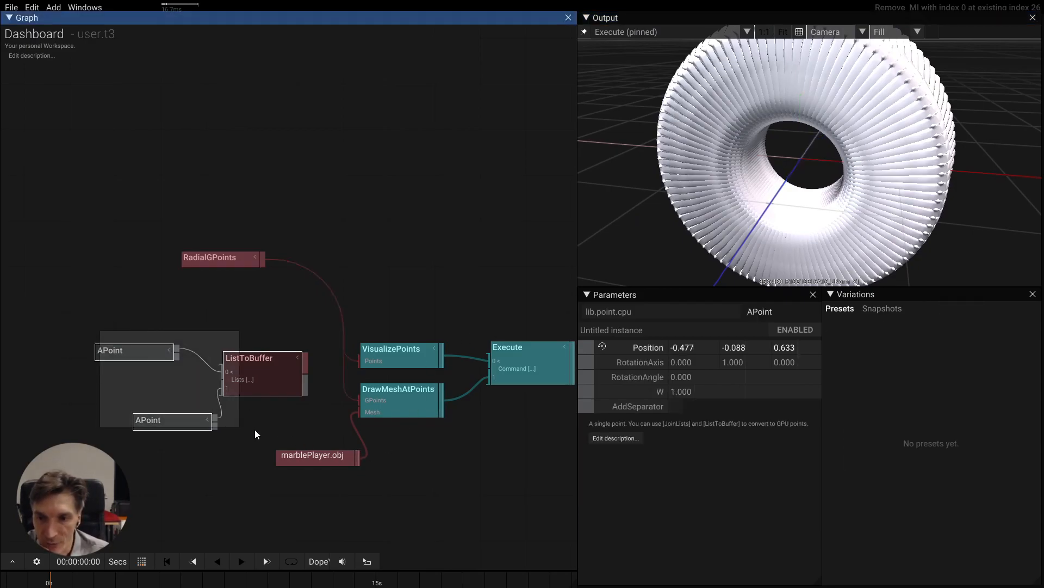
click(881, 308)
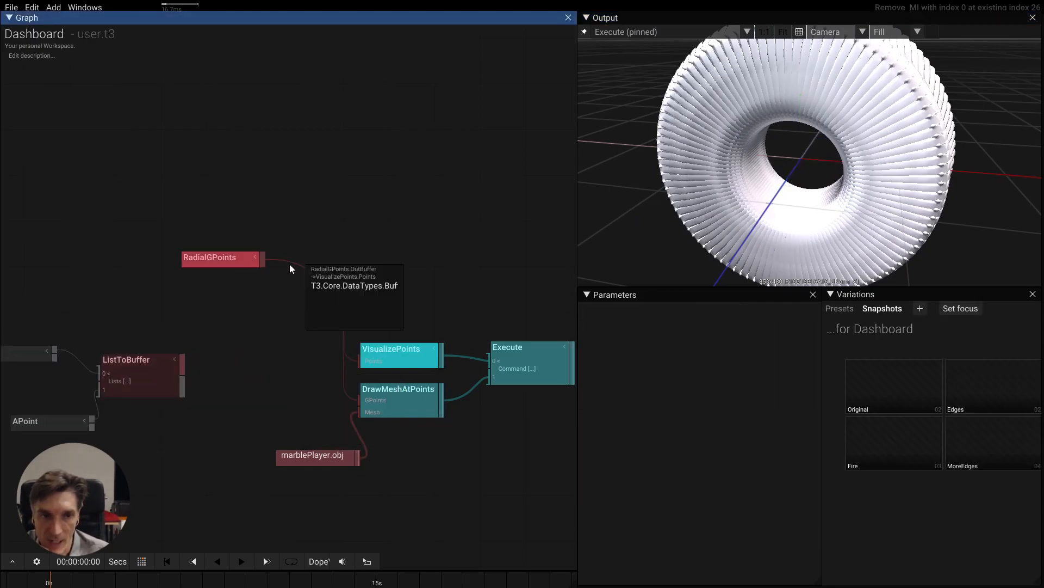
click(209, 257)
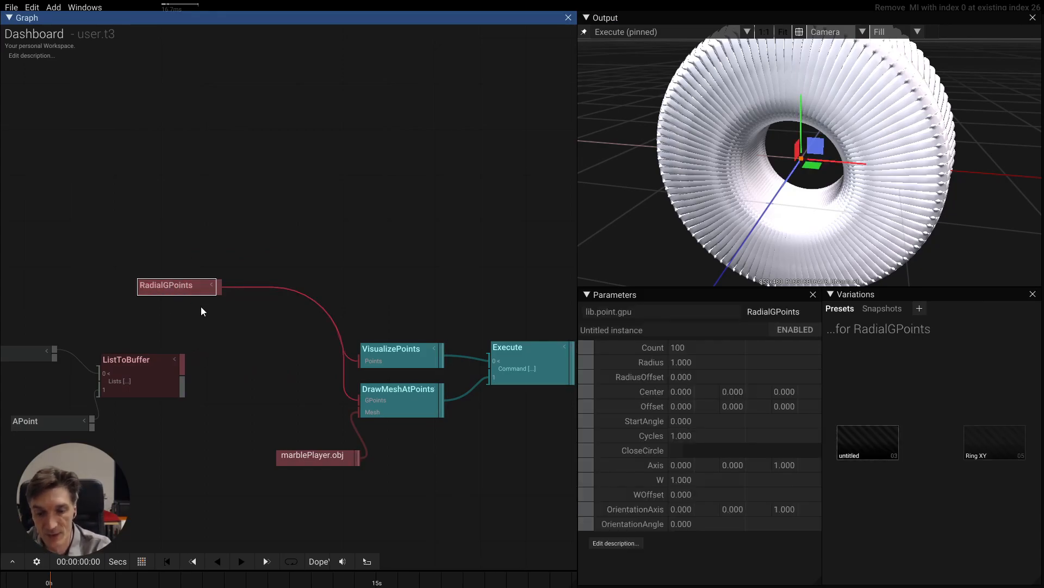
Insert RandomizePoints after RadialGPoints with RandomizeW about 0.74 to vary statue sizes.
text(ra)
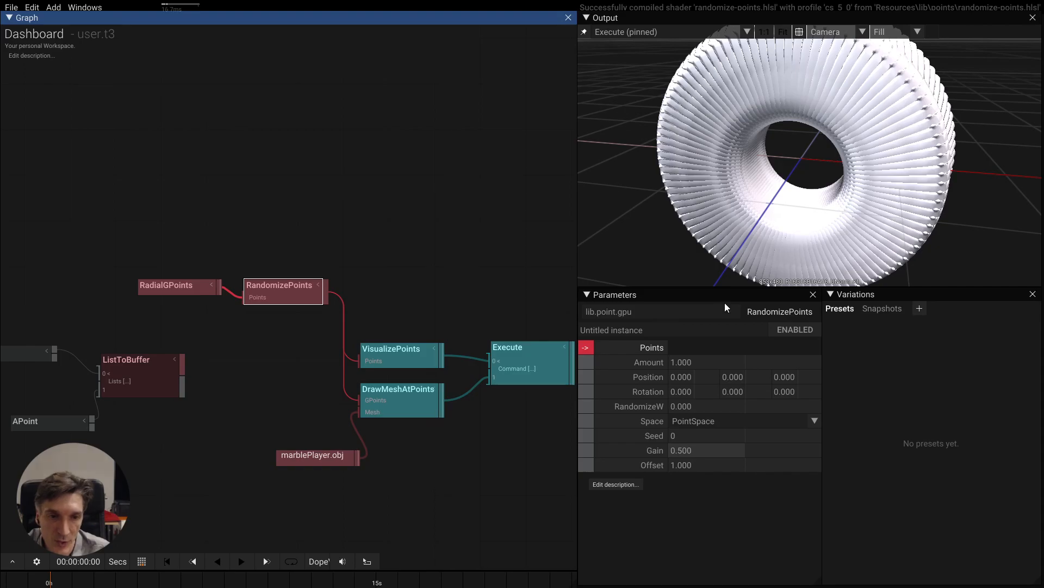
click(693, 376)
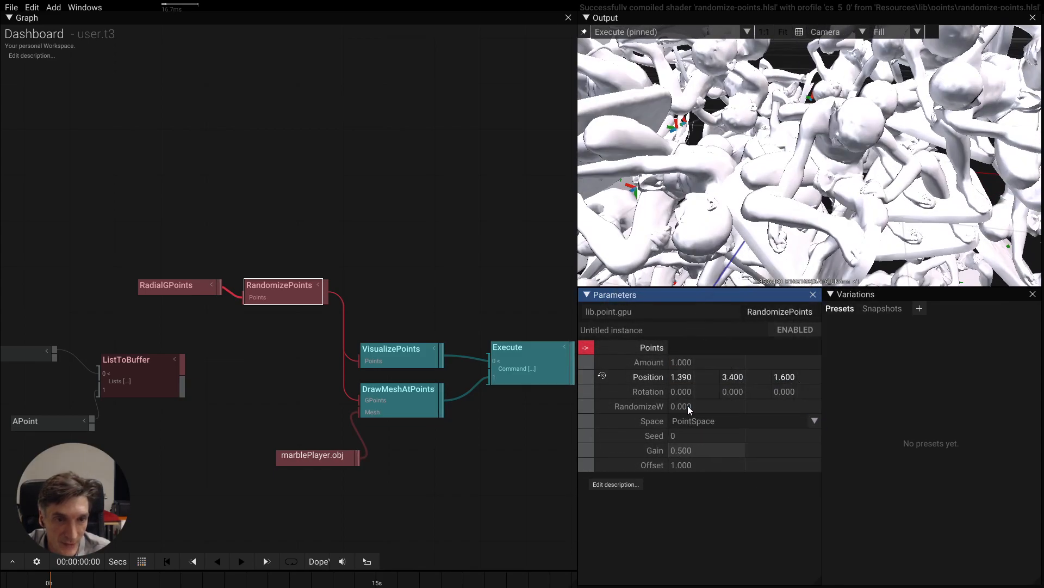
click(601, 376)
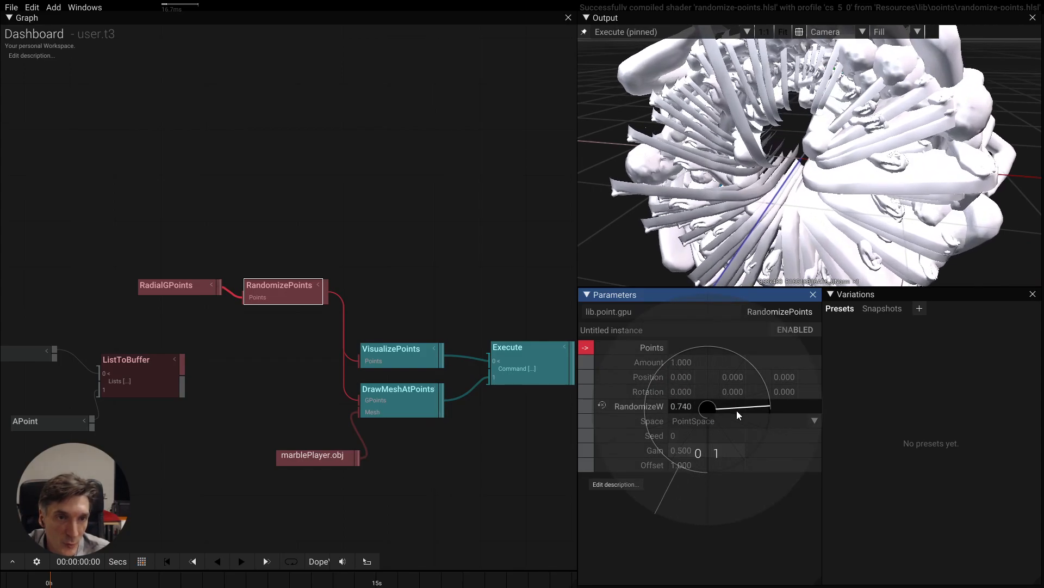
click(398, 388)
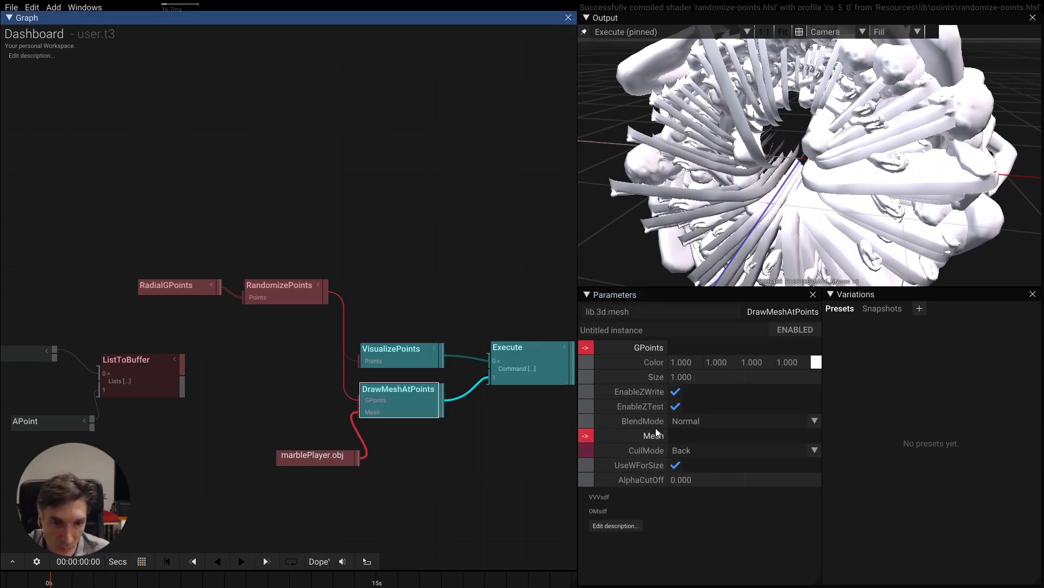
mouse_move(669, 473)
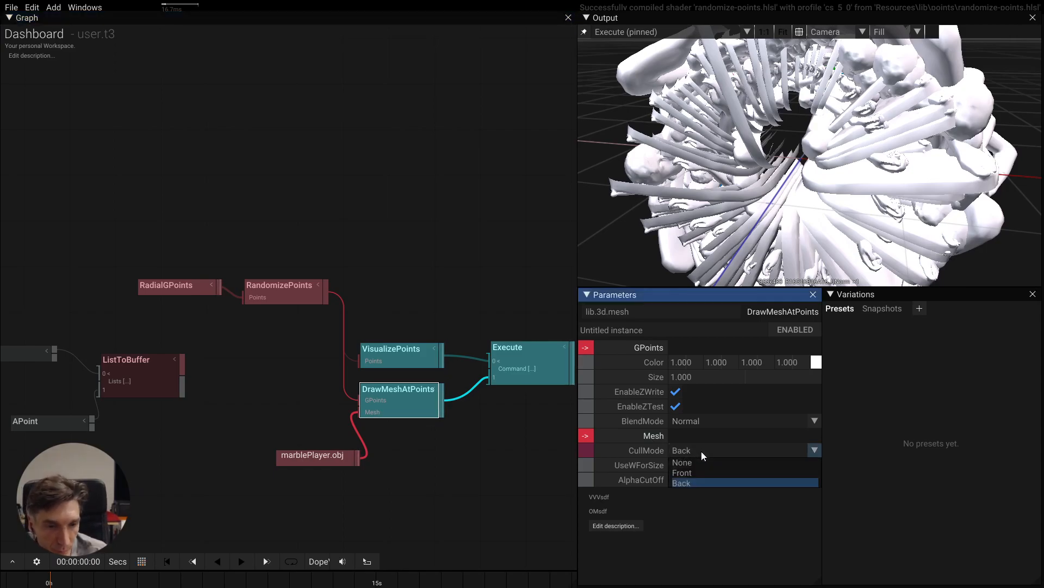
Set DrawMeshAtPoints' CullMode from Back to None.
click(682, 461)
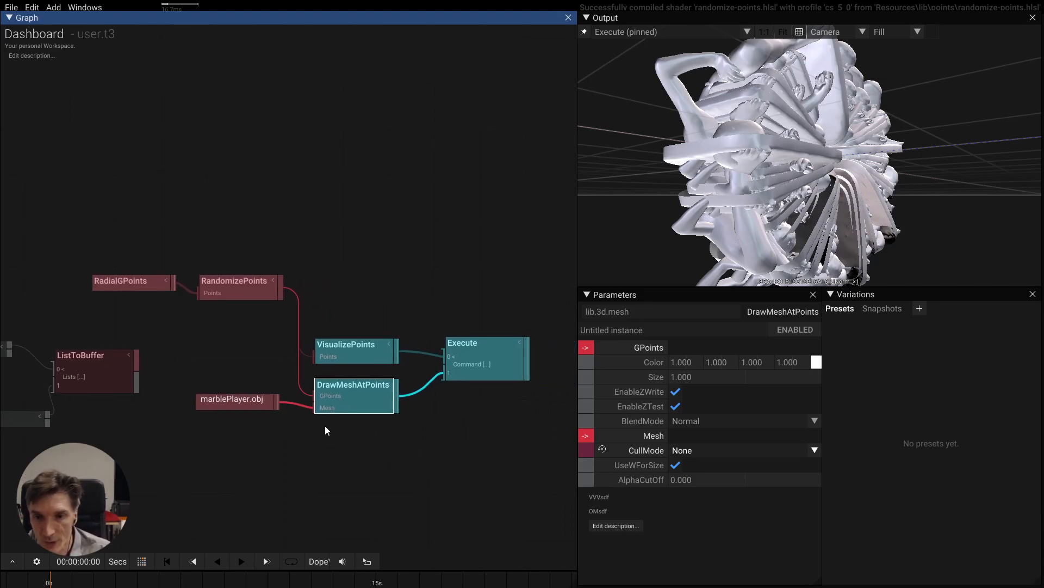
mouse_move(131, 279)
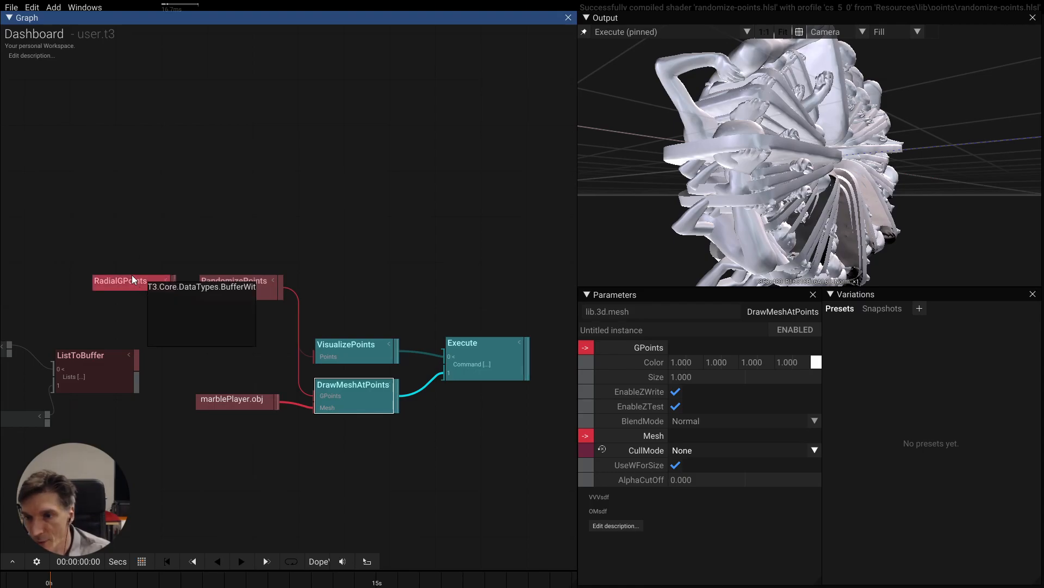
Set RadialGPoints to Count 56, RadiusOffset 1.5 and Offset X 2.5.
click(123, 280)
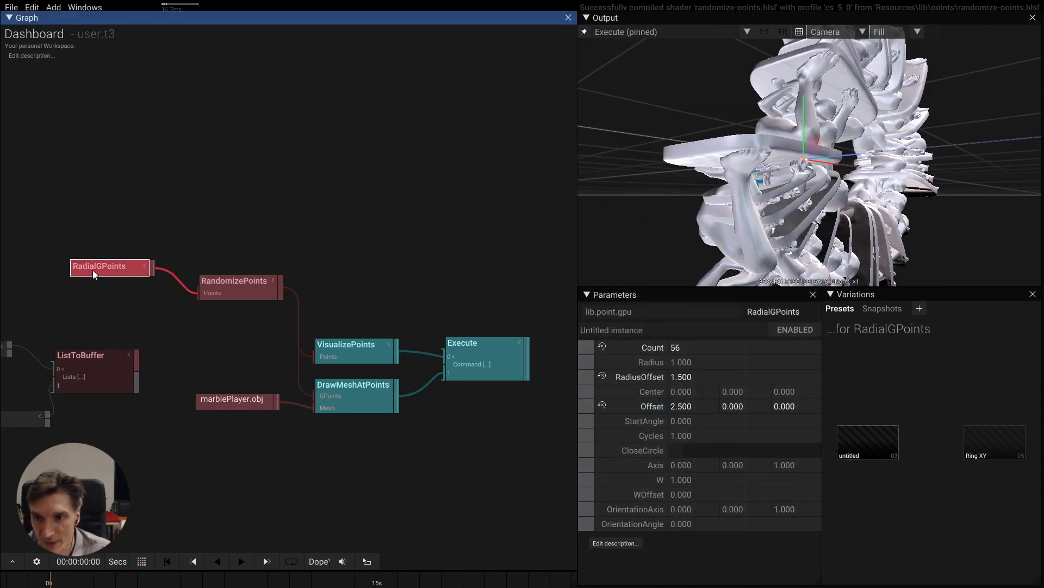
mouse_move(228, 298)
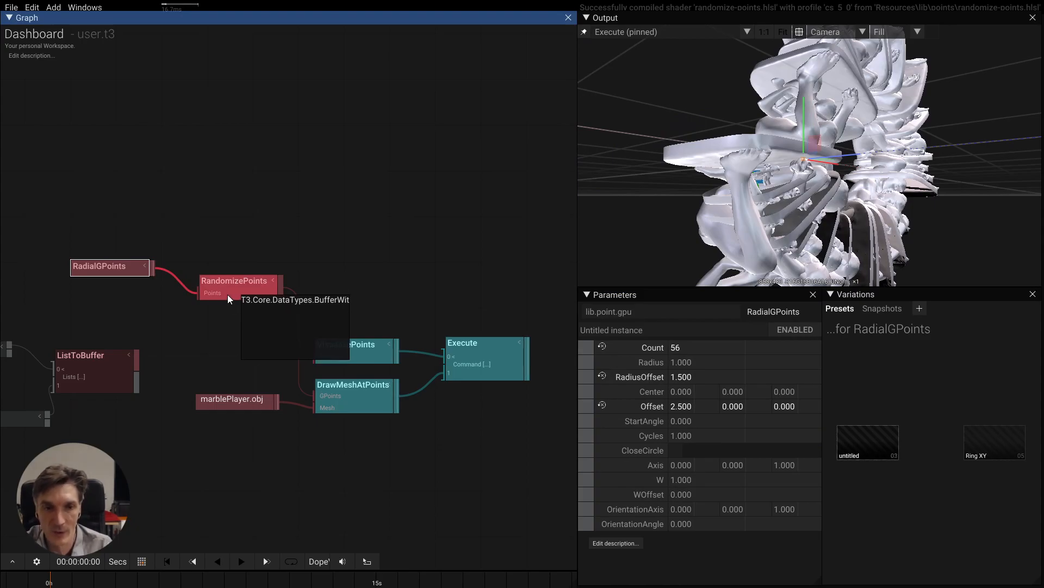